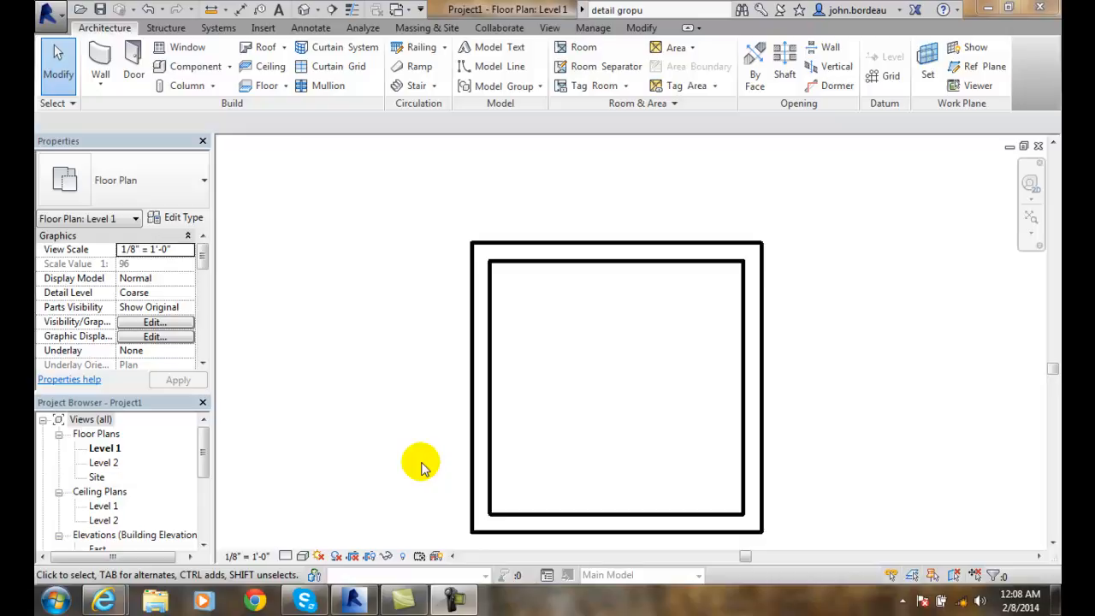
mouse_move(475, 439)
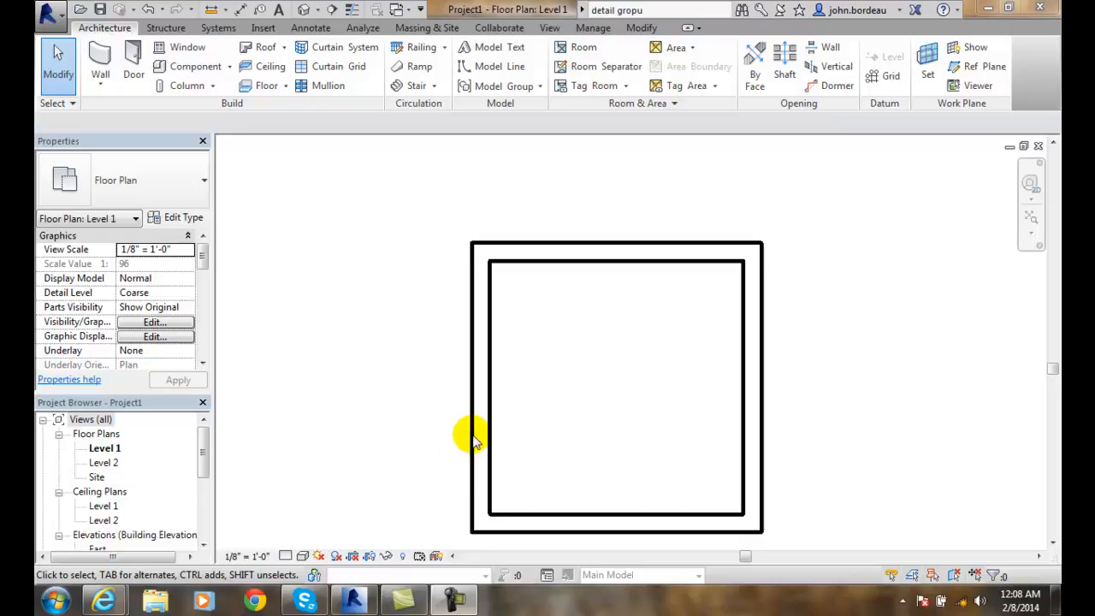
mouse_move(469, 438)
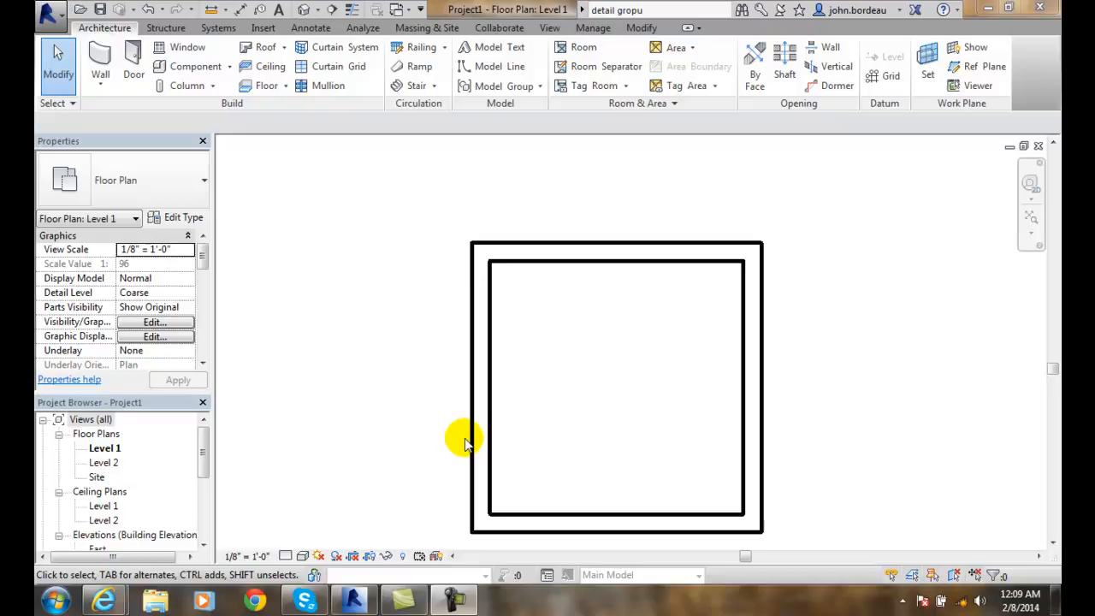
mouse_move(462, 432)
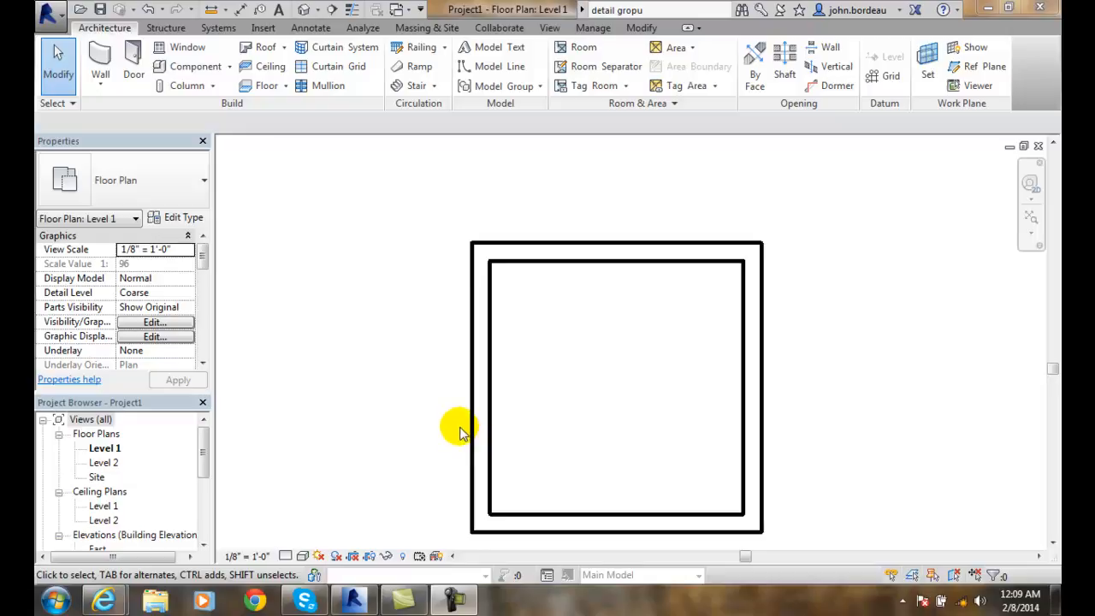
mouse_move(559, 256)
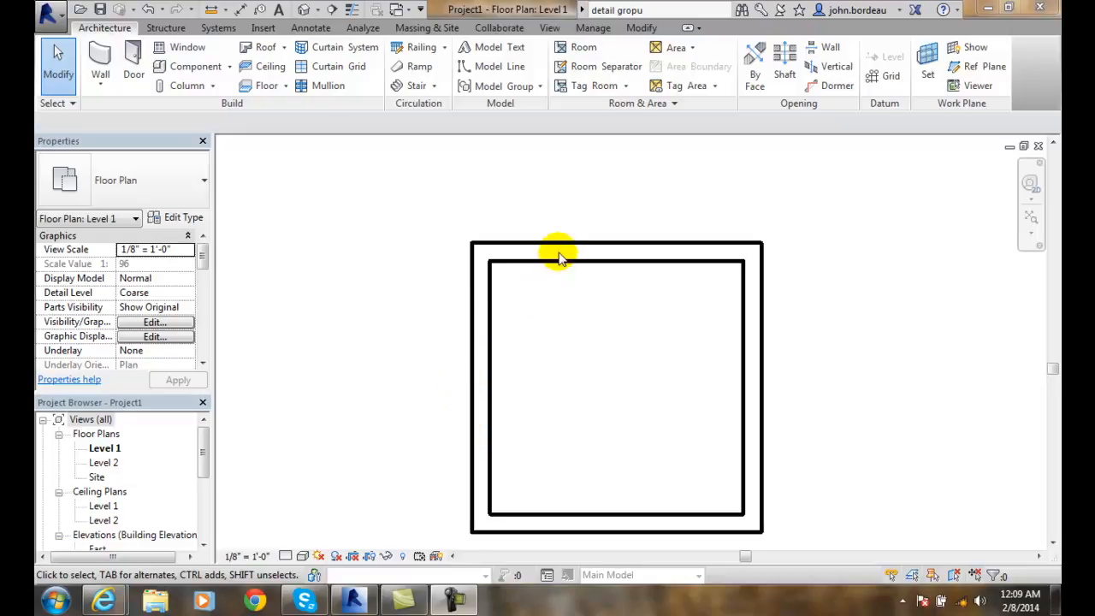
Step: Select the top wall and display its element ID 184342 via IDs of Selection
left_click(561, 251)
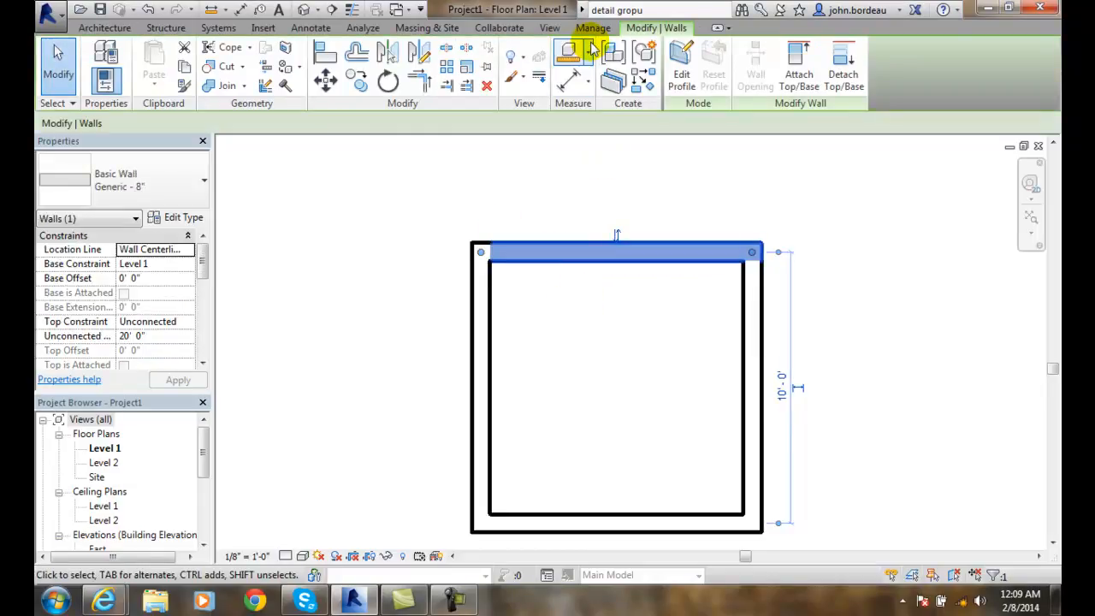
left_click(592, 28)
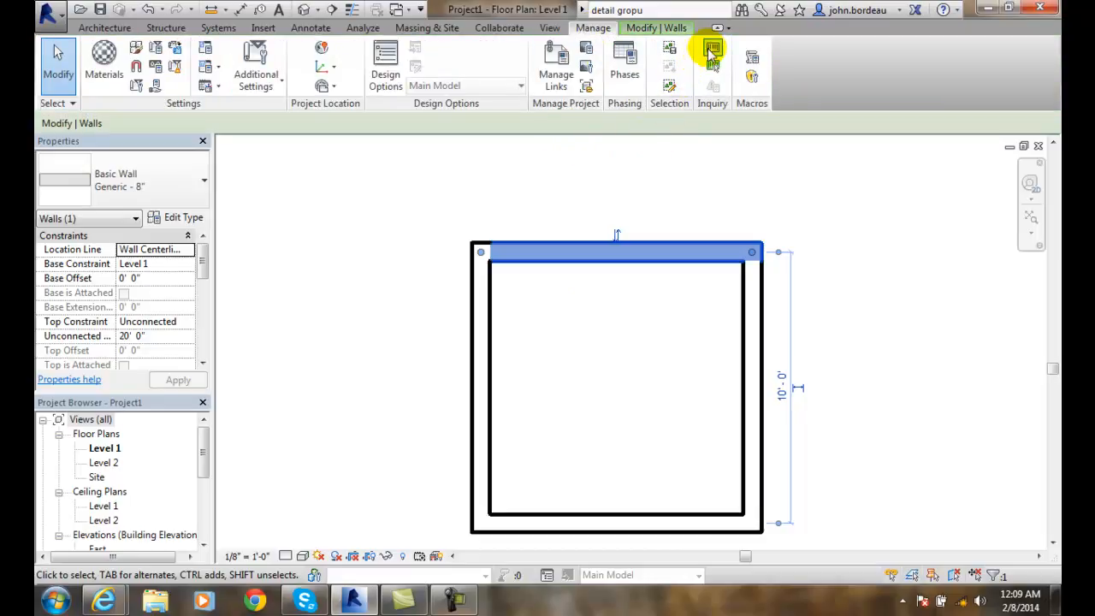
mouse_move(713, 49)
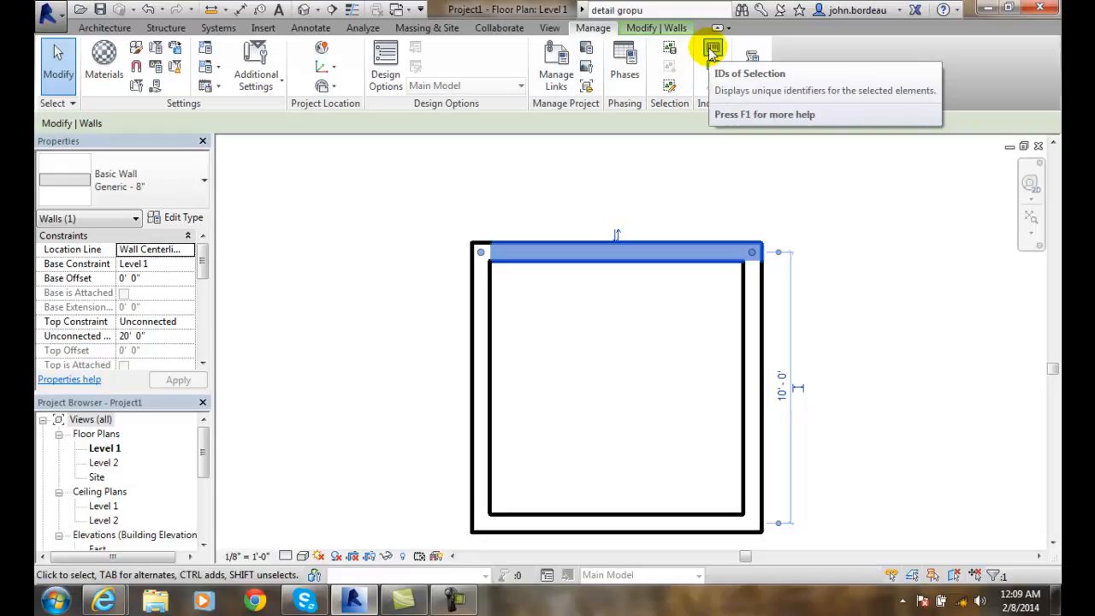
left_click(712, 48)
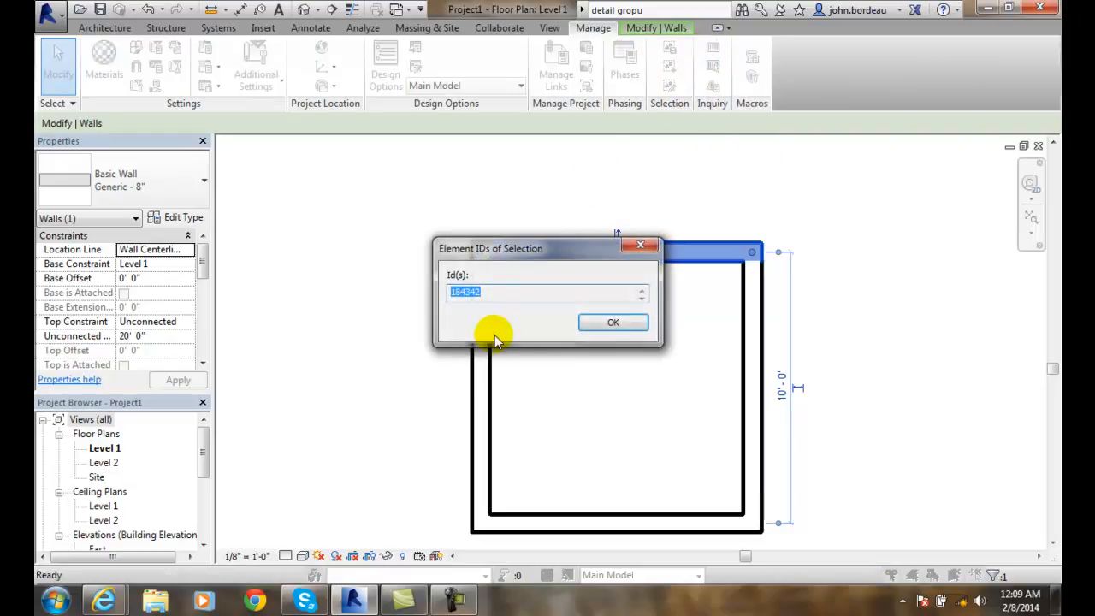
mouse_move(460, 318)
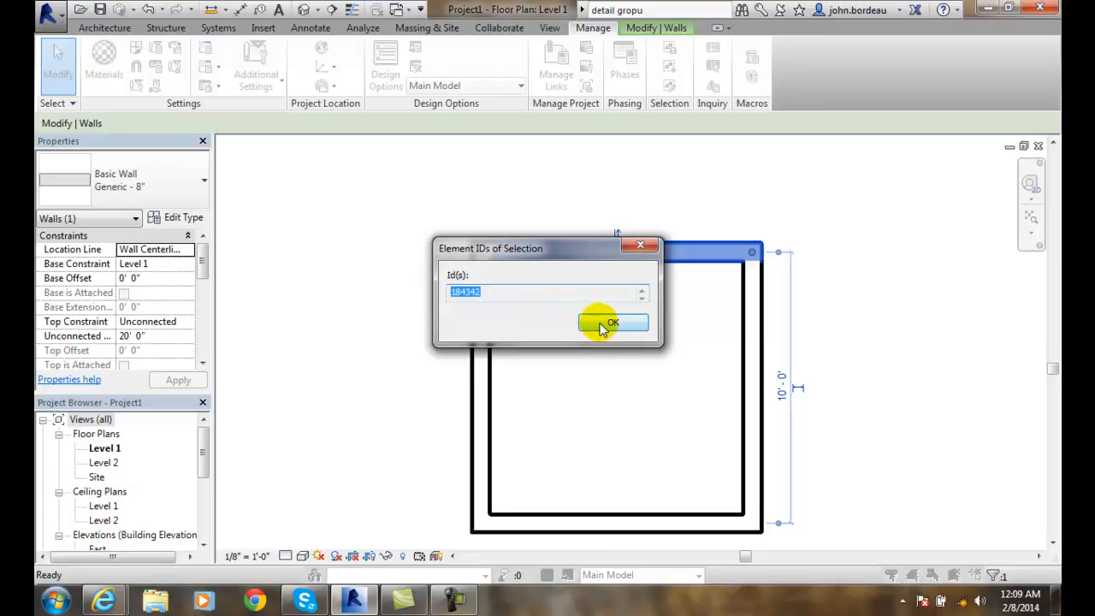
Step: Close the Element IDs of Selection dialog with OK
left_click(612, 323)
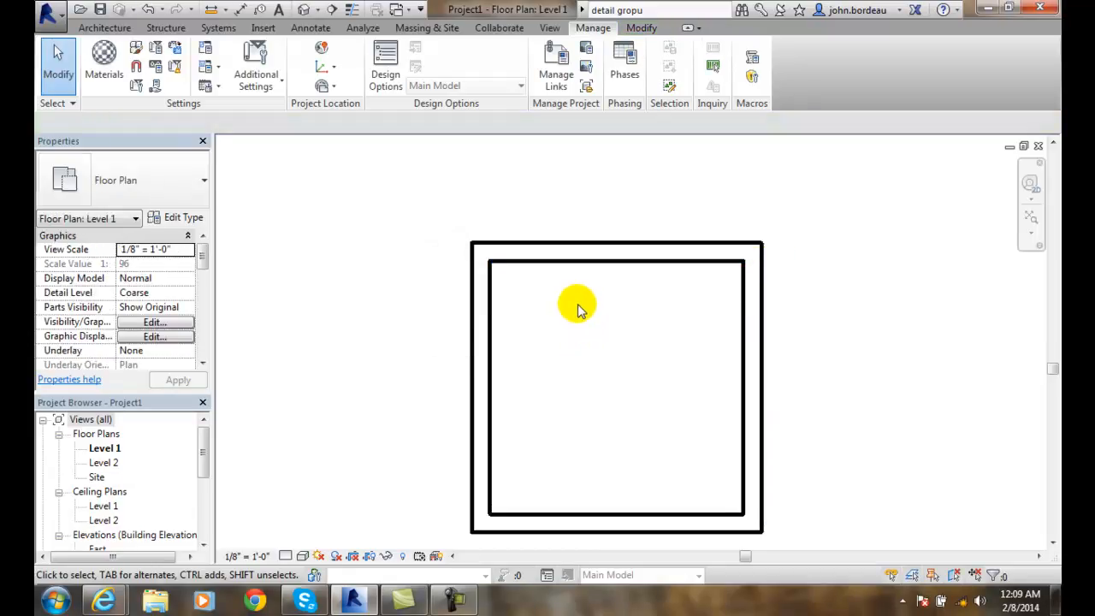
mouse_move(571, 297)
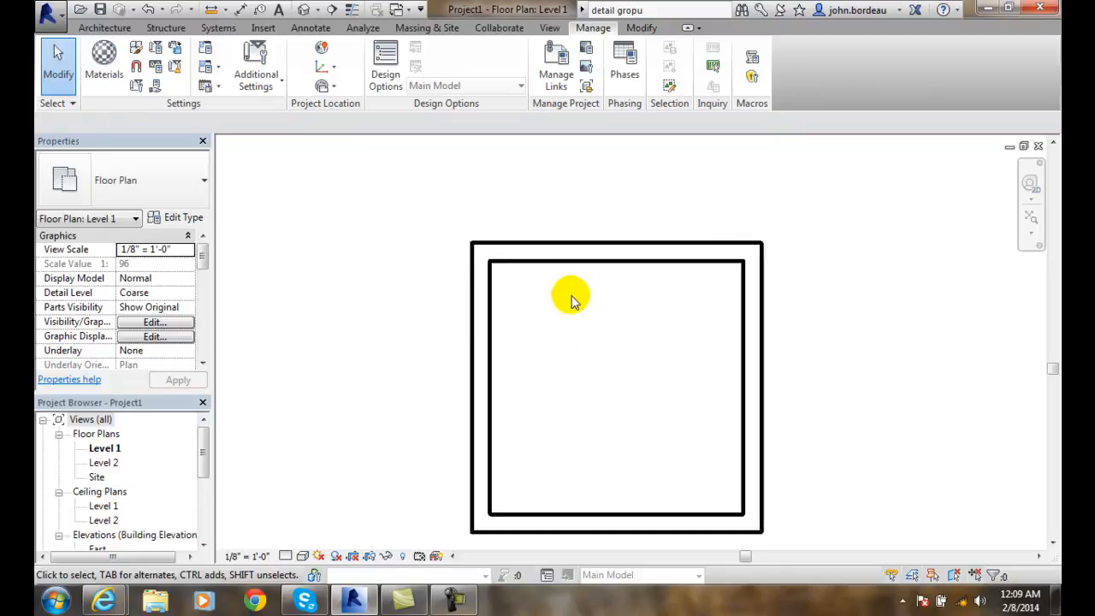
mouse_move(563, 312)
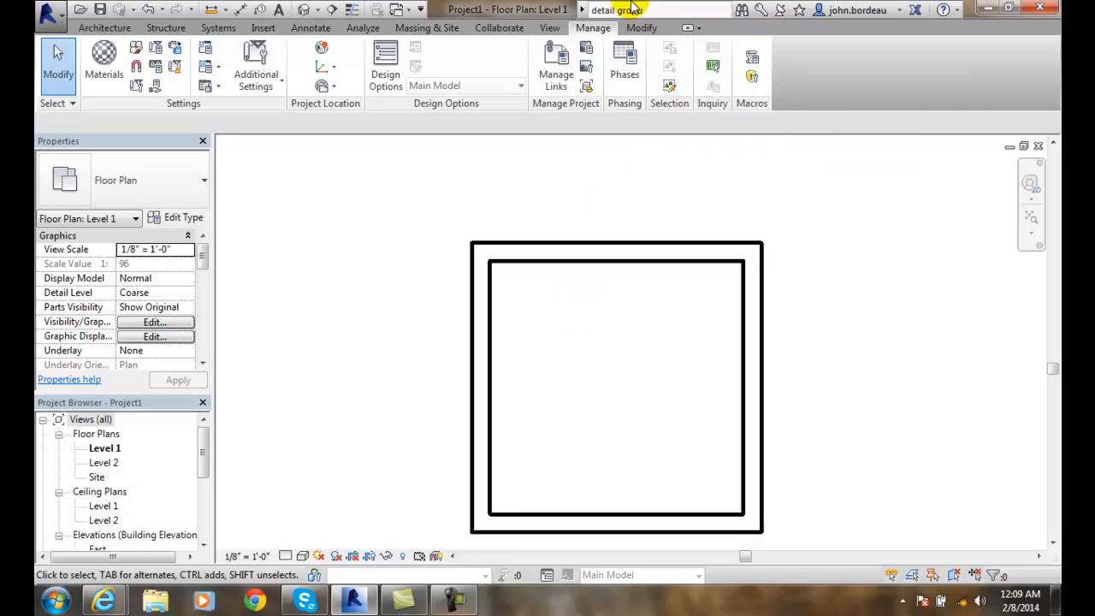
mouse_move(712, 66)
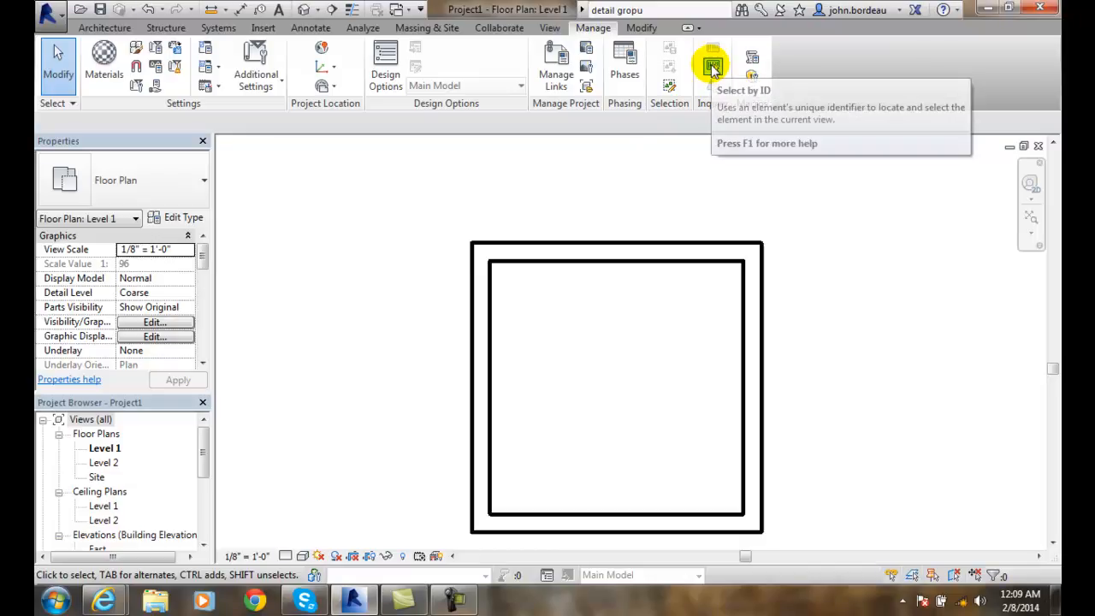
Step: Use Select by ID with 184342 to show and select the Generic 8-inch top wall
left_click(711, 66)
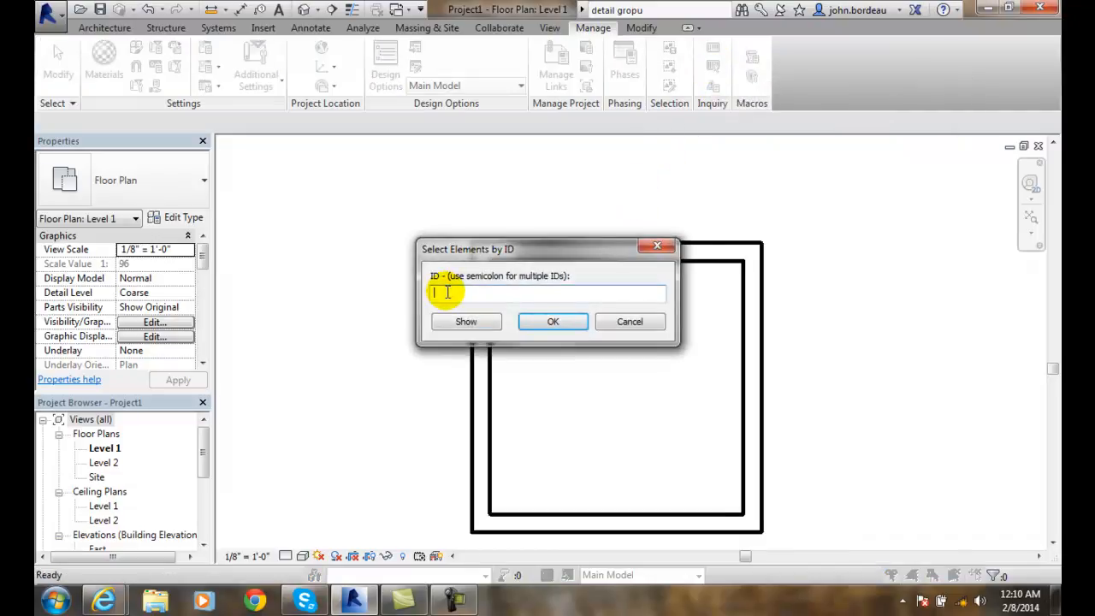
type("184342")
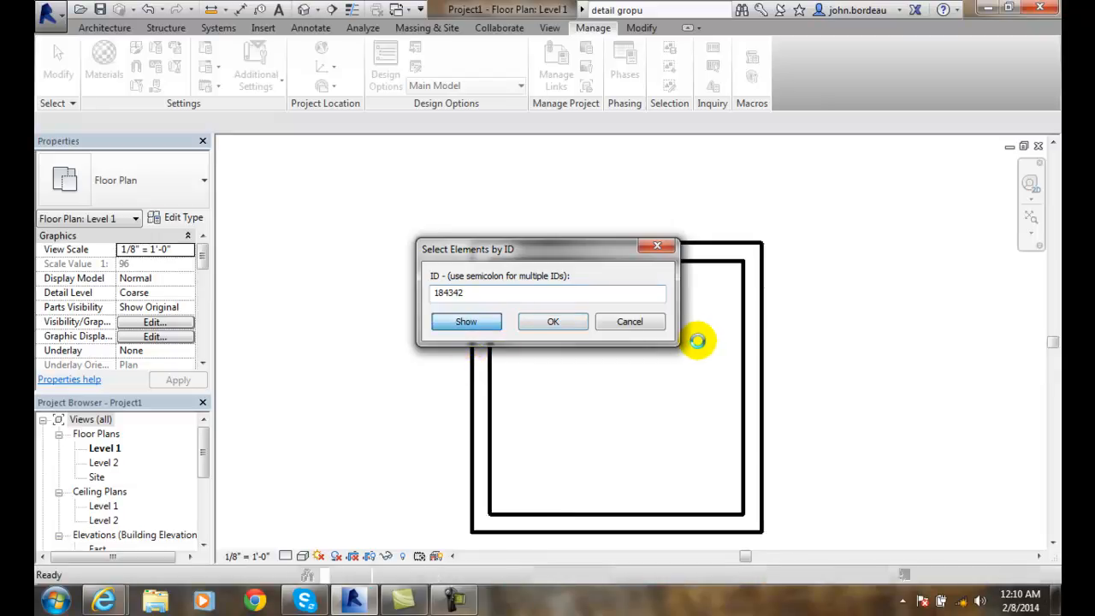
left_click(466, 321)
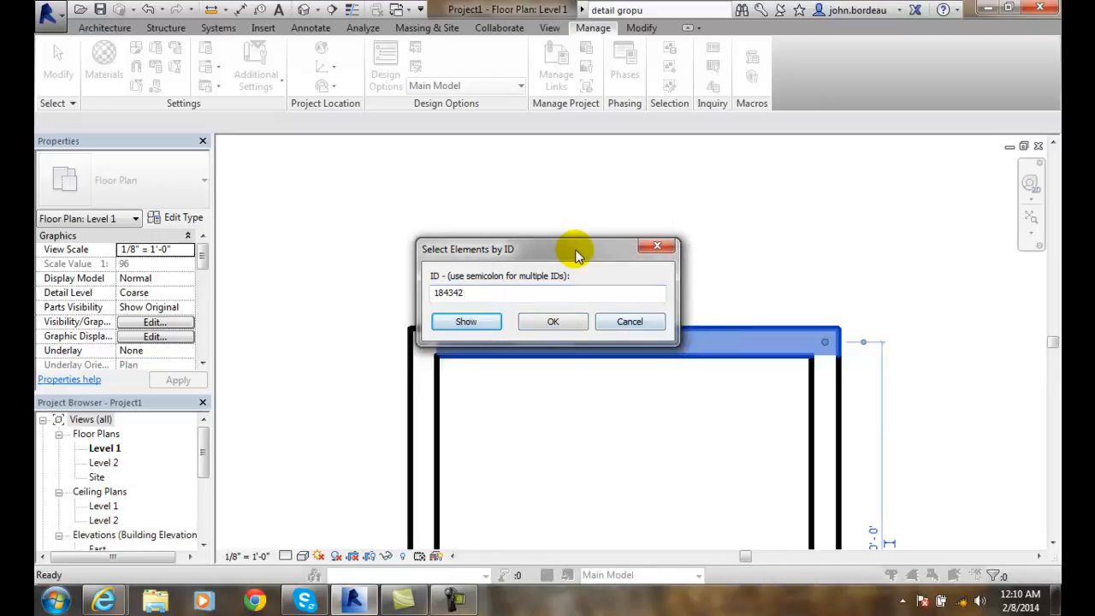
left_click_drag(573, 249, 648, 173)
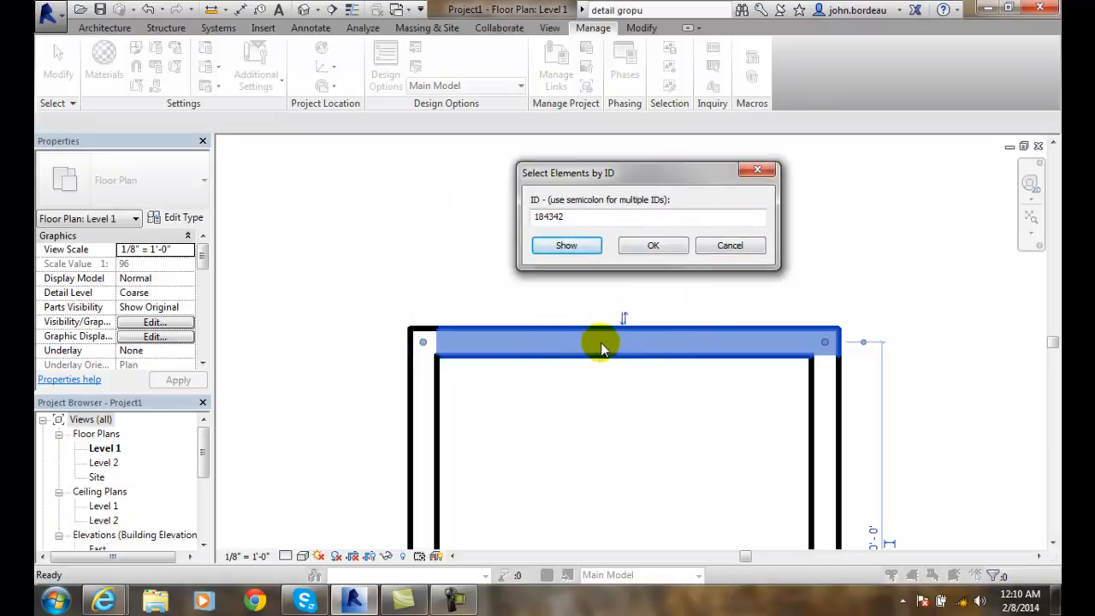
mouse_move(535, 363)
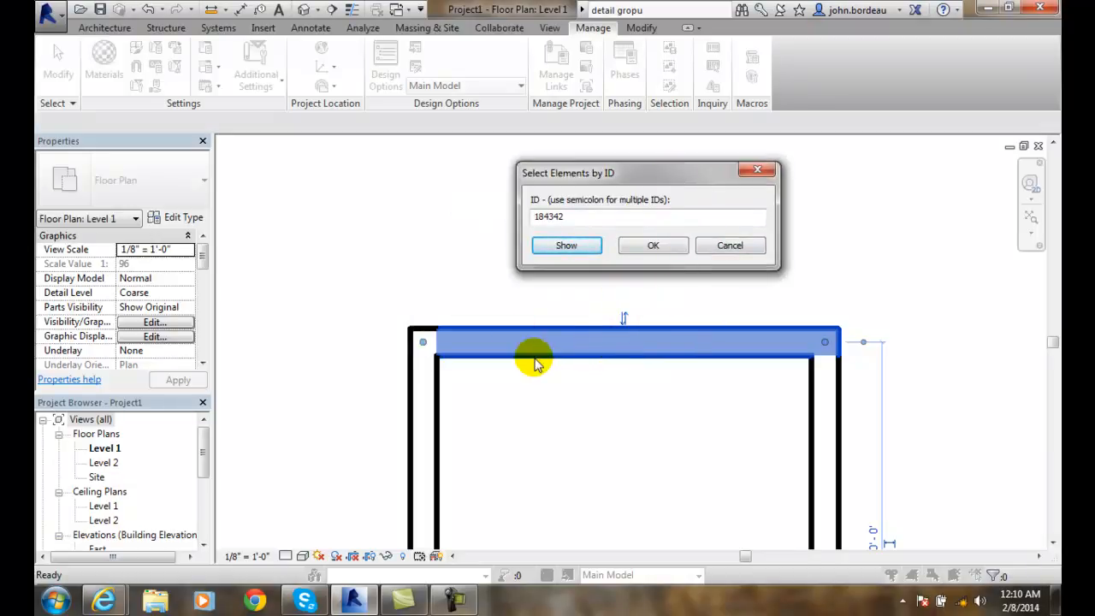
mouse_move(653, 246)
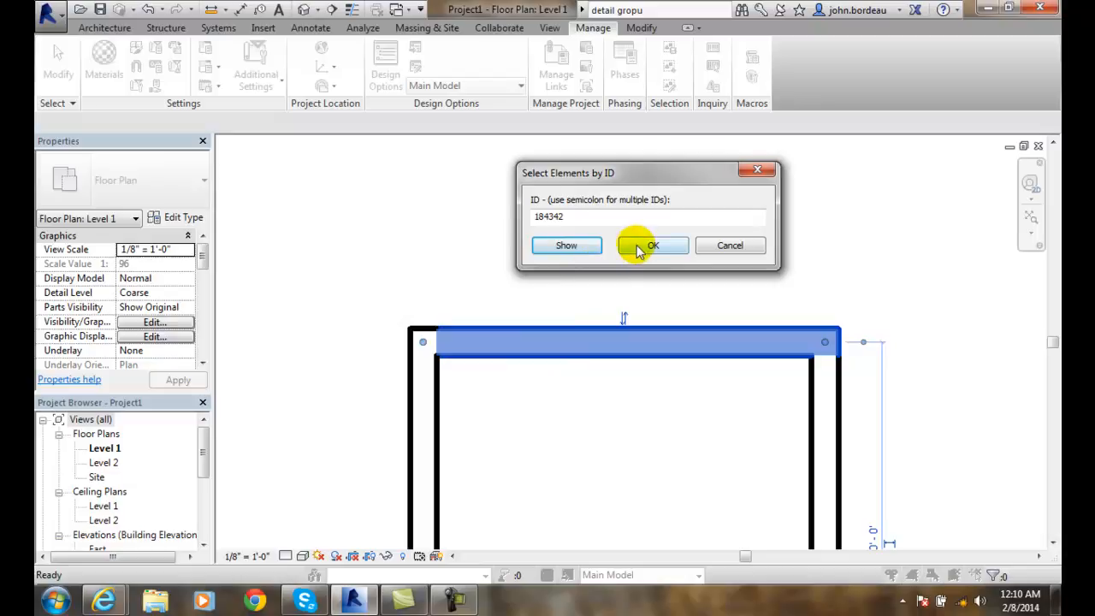
left_click(653, 245)
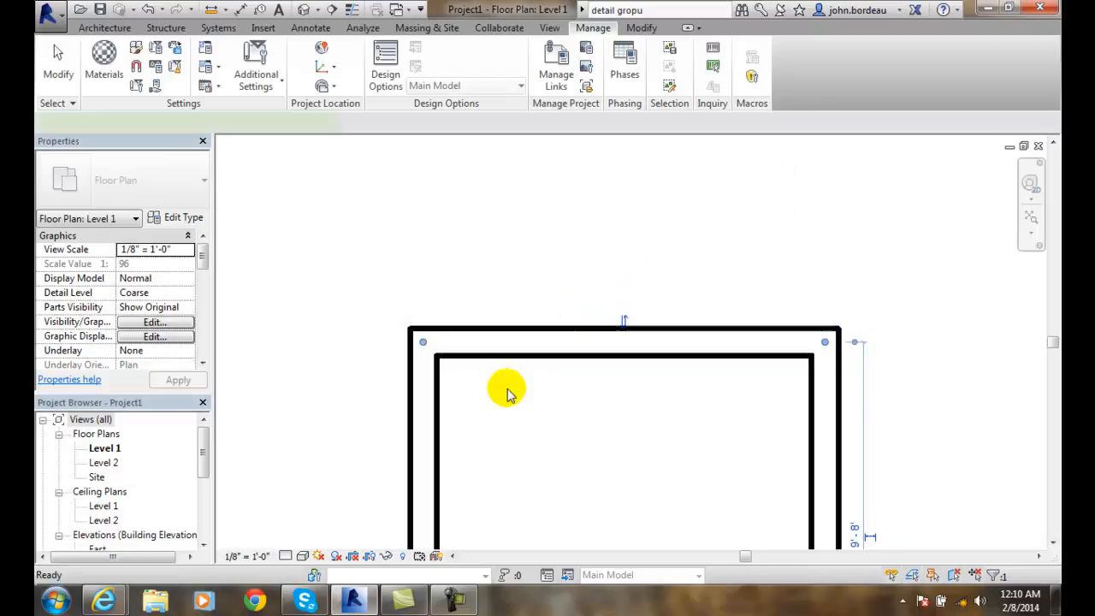
left_click(625, 342)
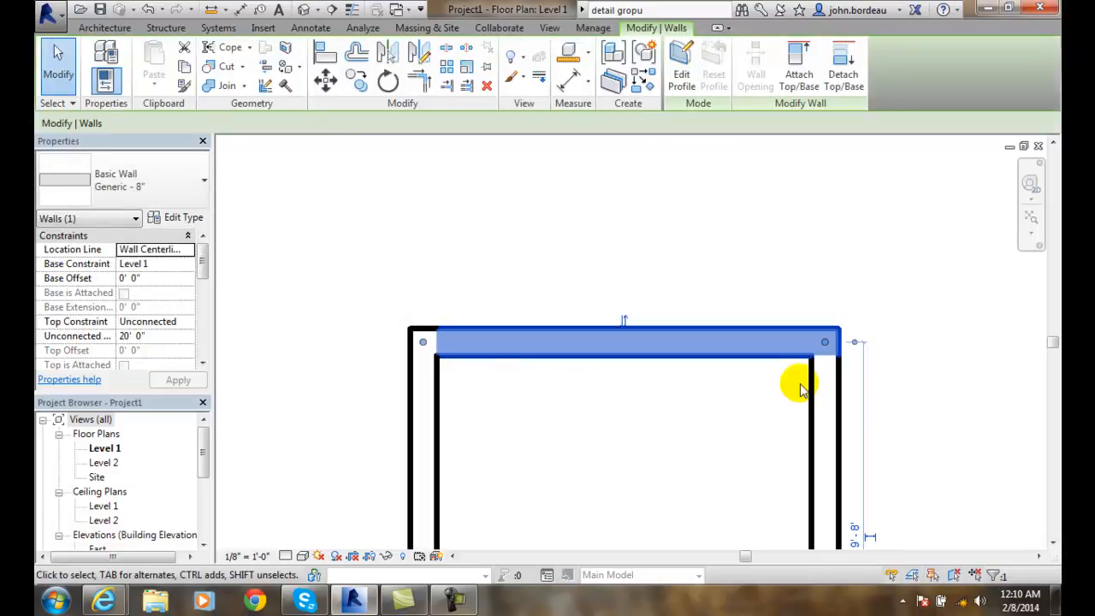